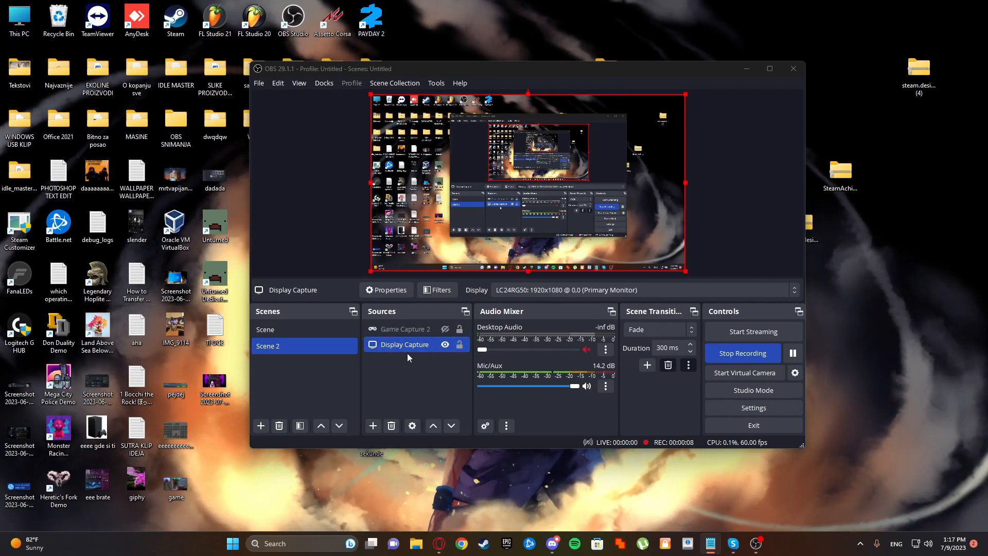
# Step: Open the Filters window for the Display Capture source from its right-click menu
pyautogui.rightClick(405, 345)
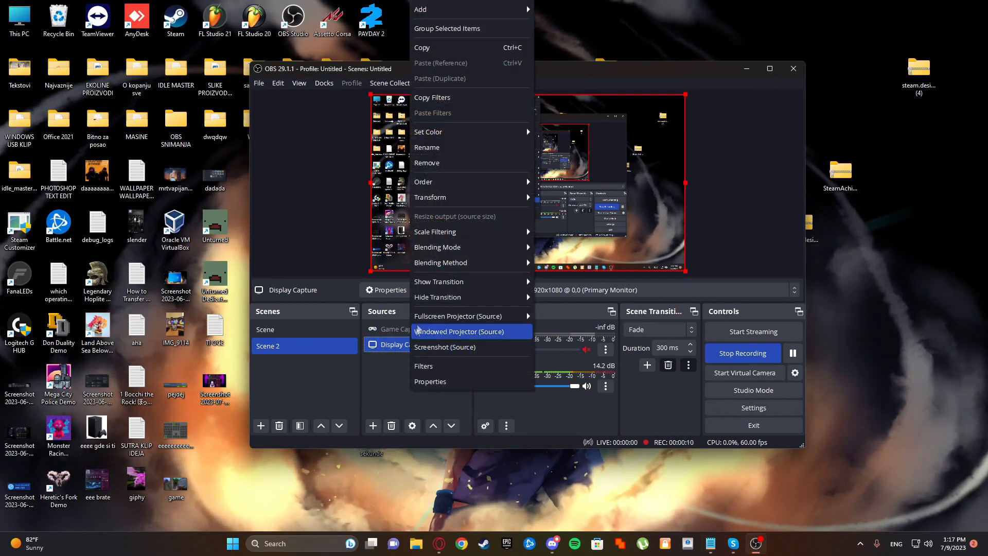
pyautogui.click(423, 365)
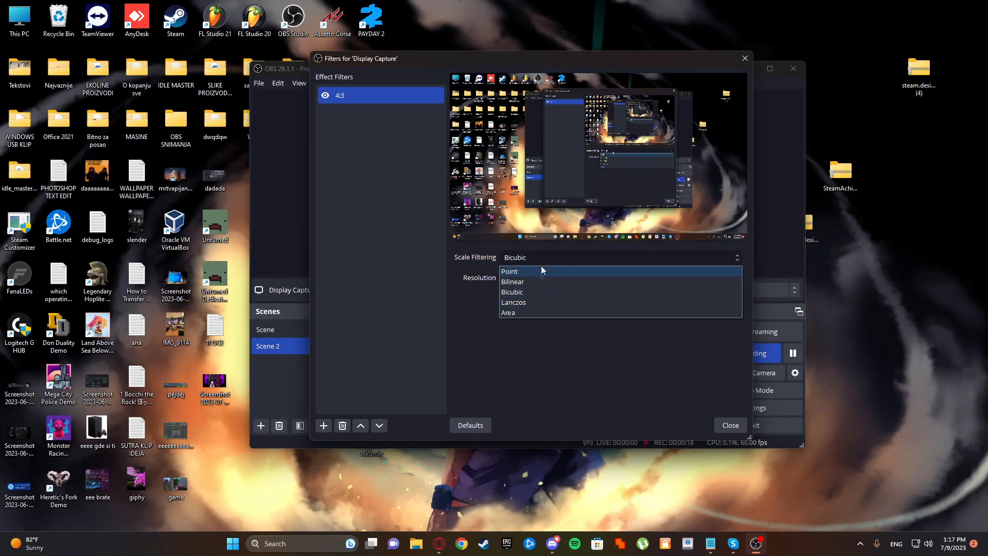
pyautogui.moveTo(532, 281)
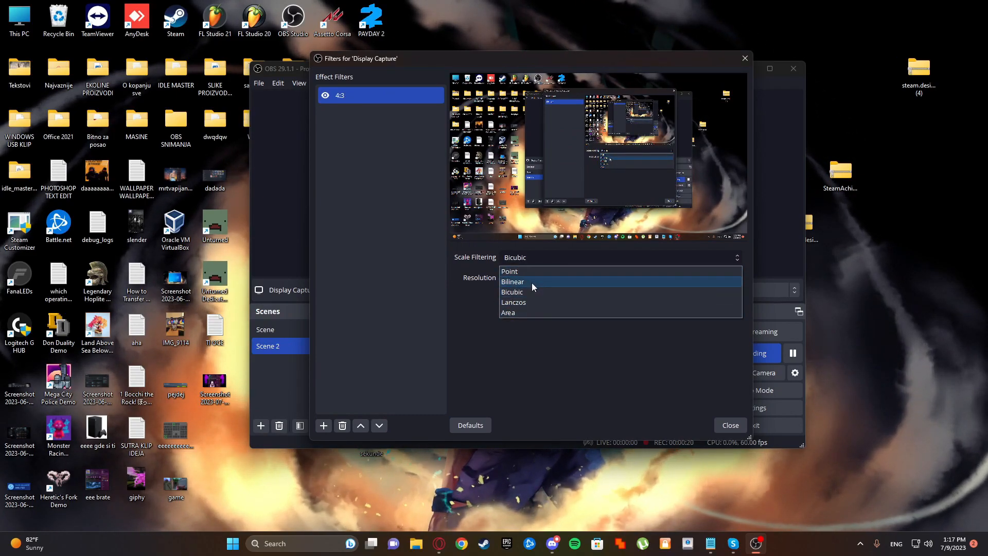
pyautogui.moveTo(540, 292)
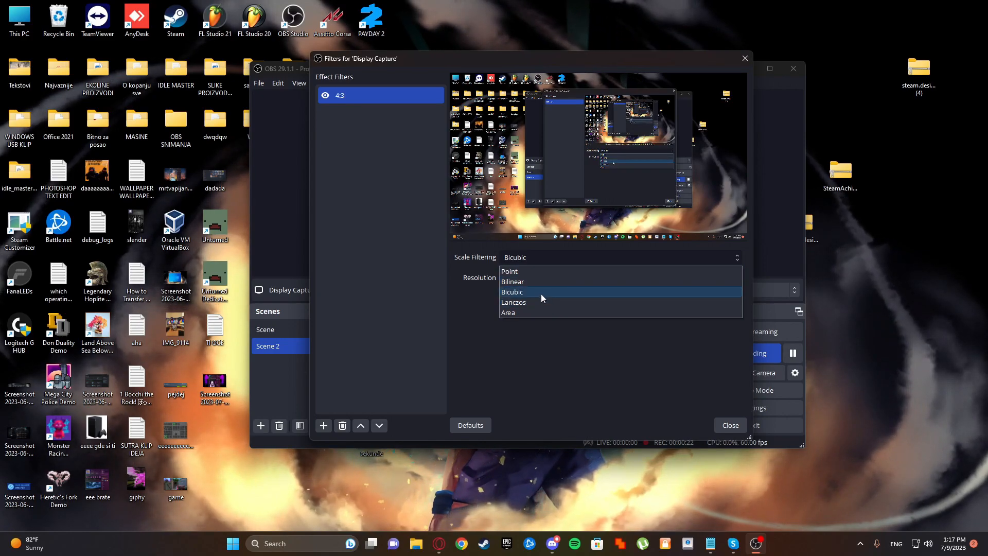
pyautogui.moveTo(509, 312)
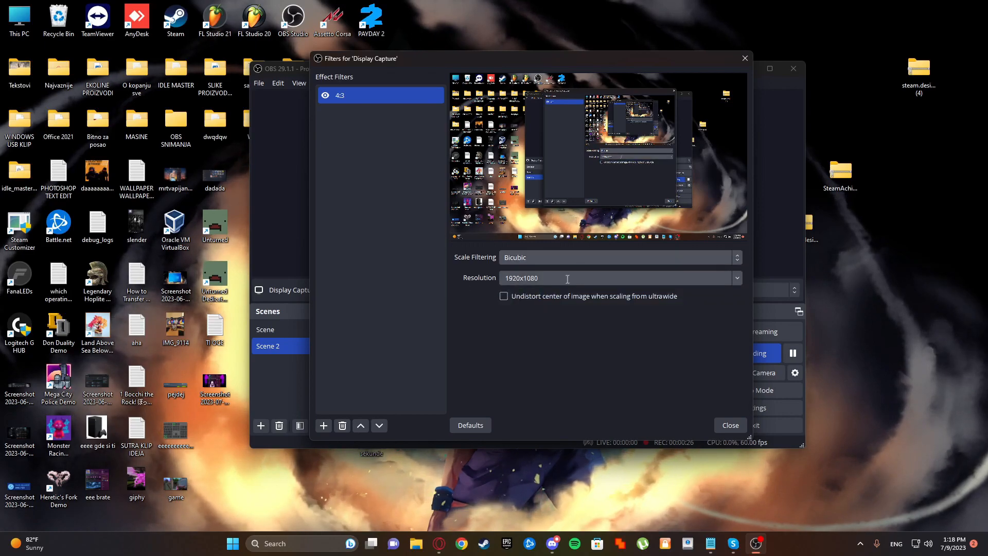
pyautogui.moveTo(623, 276)
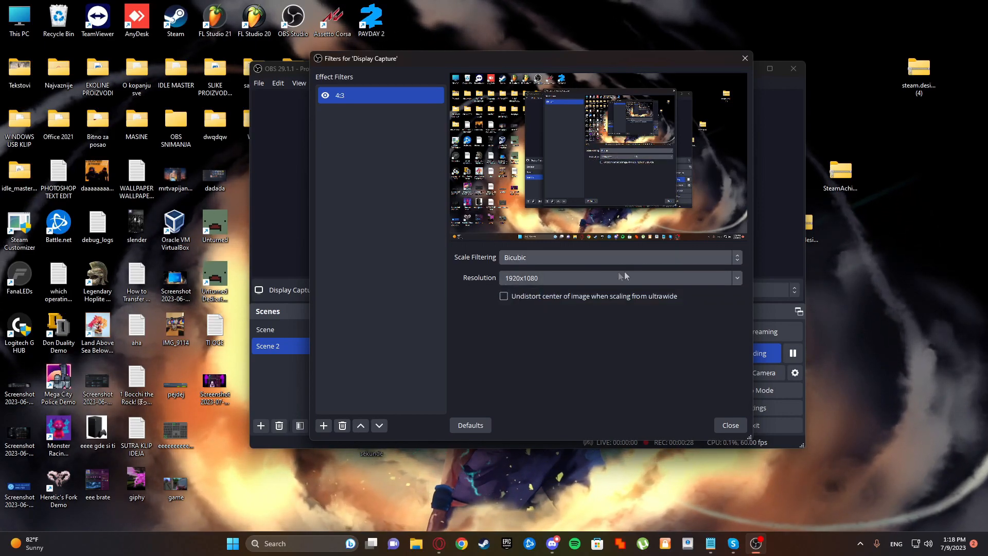
# Step: Set the scaling filter resolution to 1920x1080 and close the Display Capture filters
pyautogui.click(735, 278)
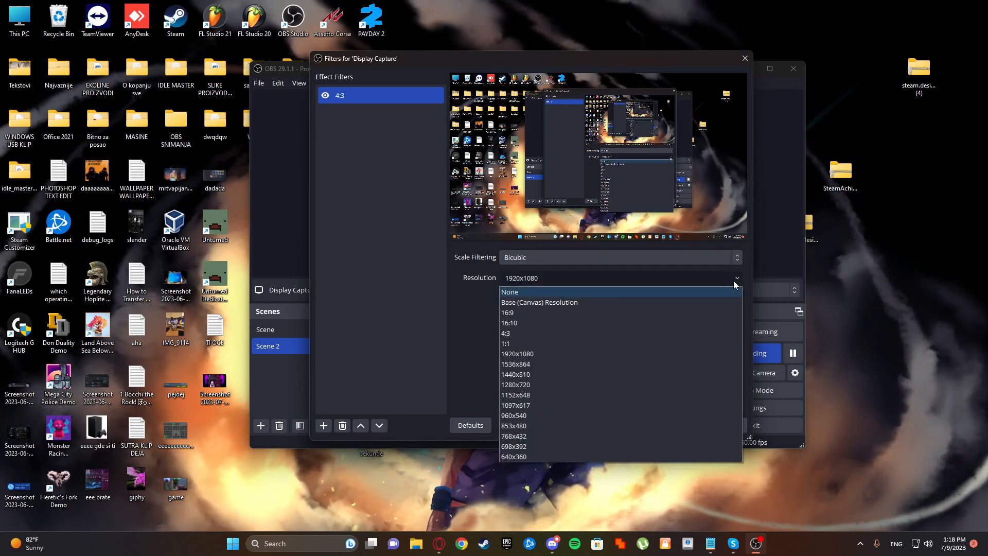
pyautogui.click(518, 353)
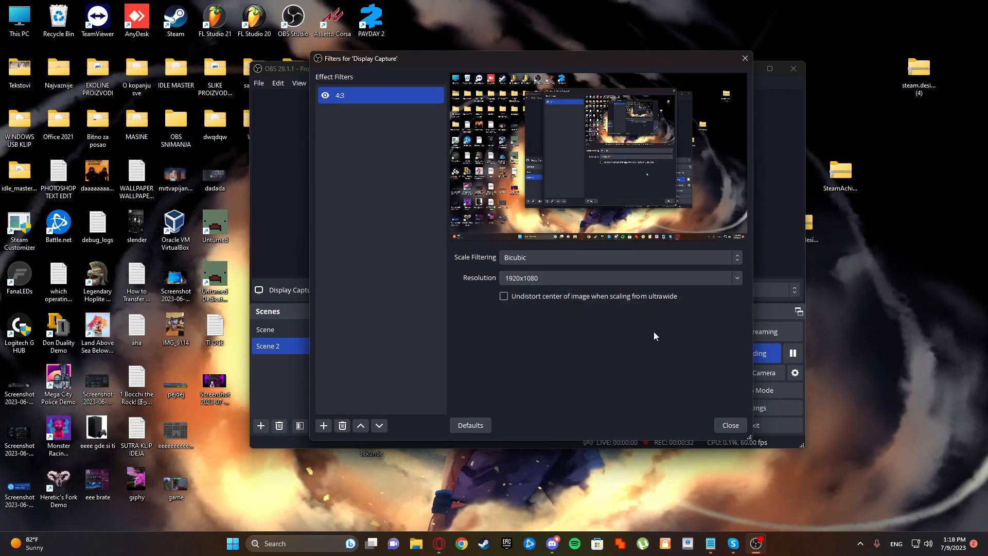
pyautogui.moveTo(698, 398)
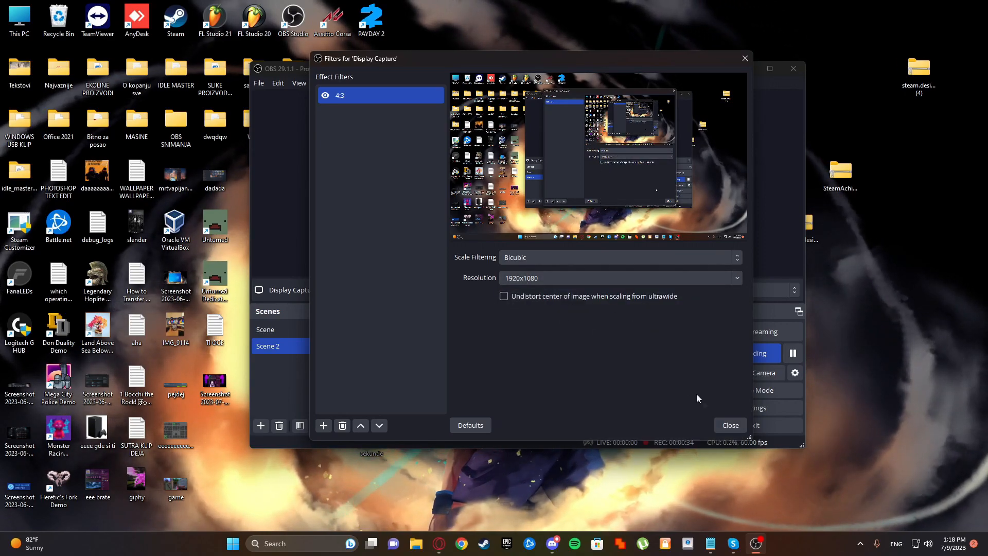
pyautogui.click(730, 425)
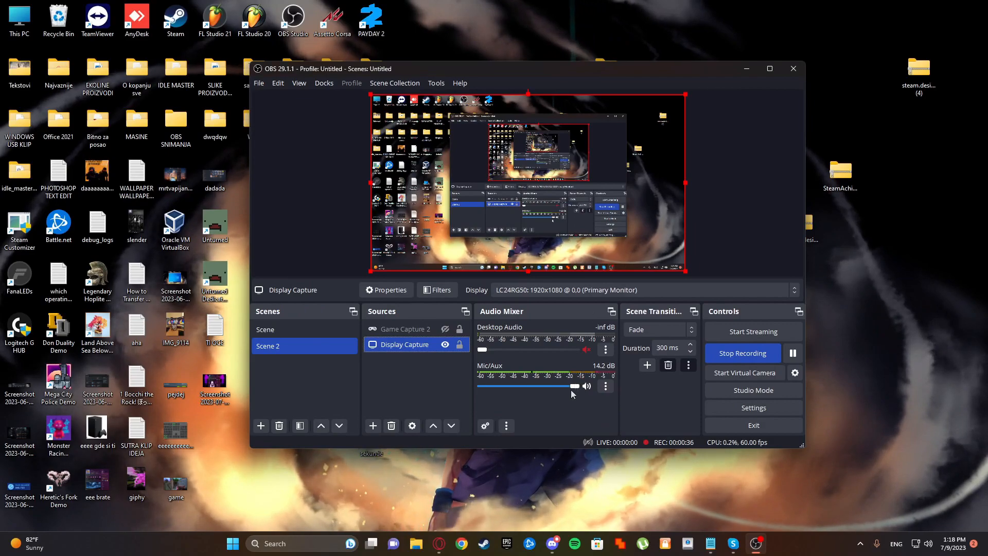